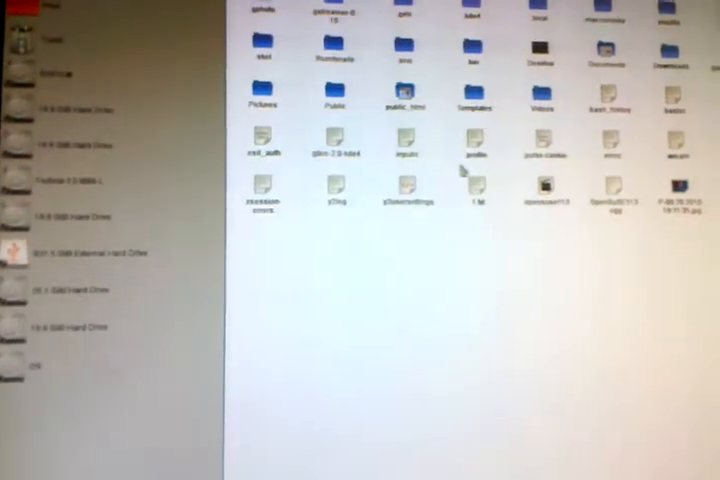
Bring up the context menu for the .profile file in the home folder
right_click(500, 130)
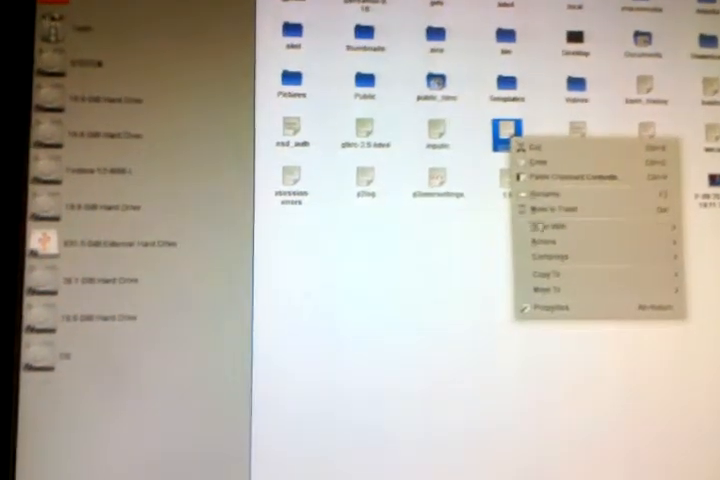